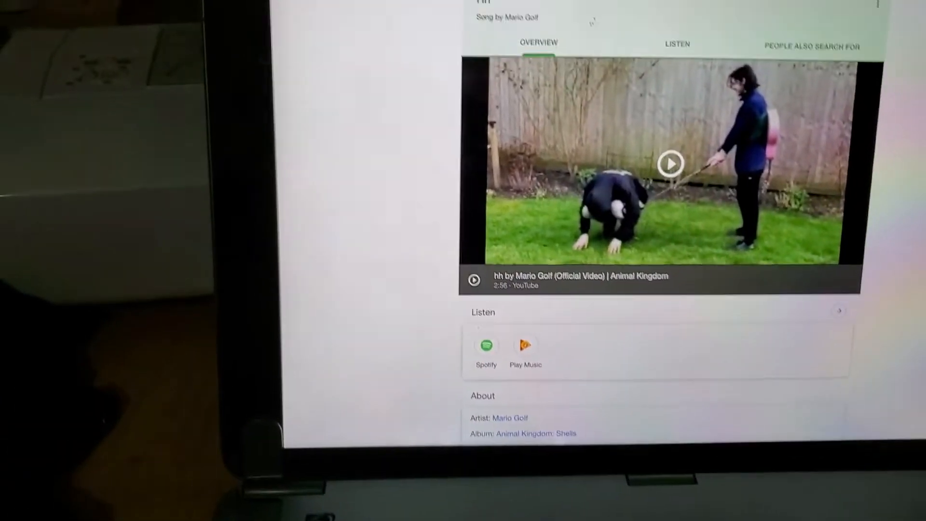
# - Scroll to Pointer Devices under AssistiveTouch and toggle the Mouse Keys switch off
pyautogui.scroll(3)
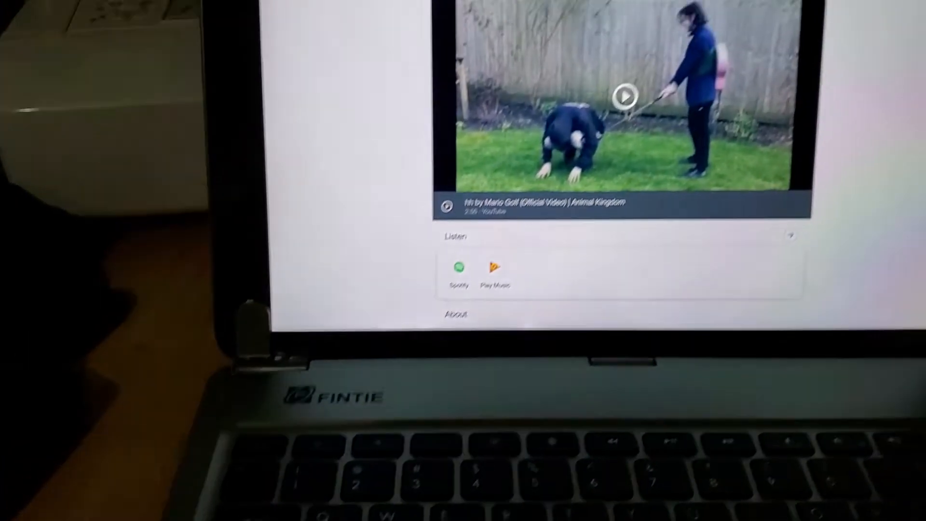
pyautogui.doubleClick(304, 99)
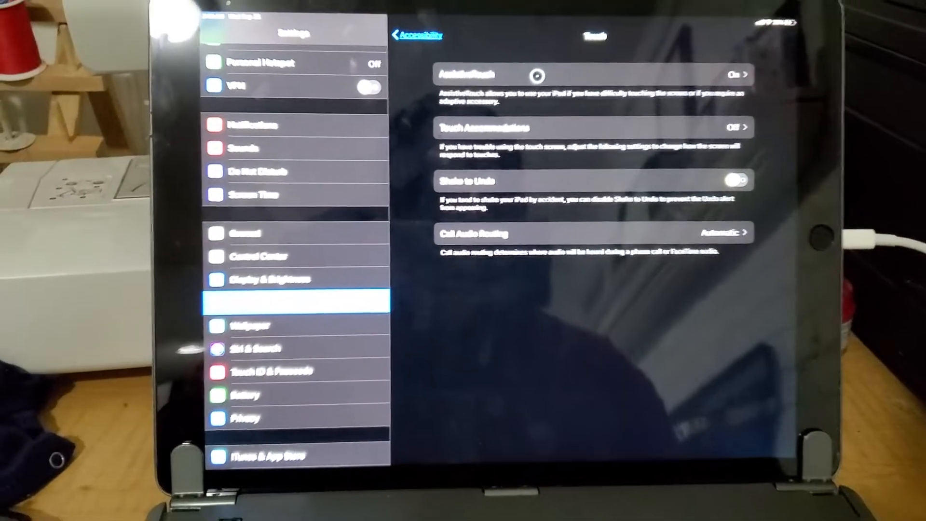
pyautogui.scroll(-3)
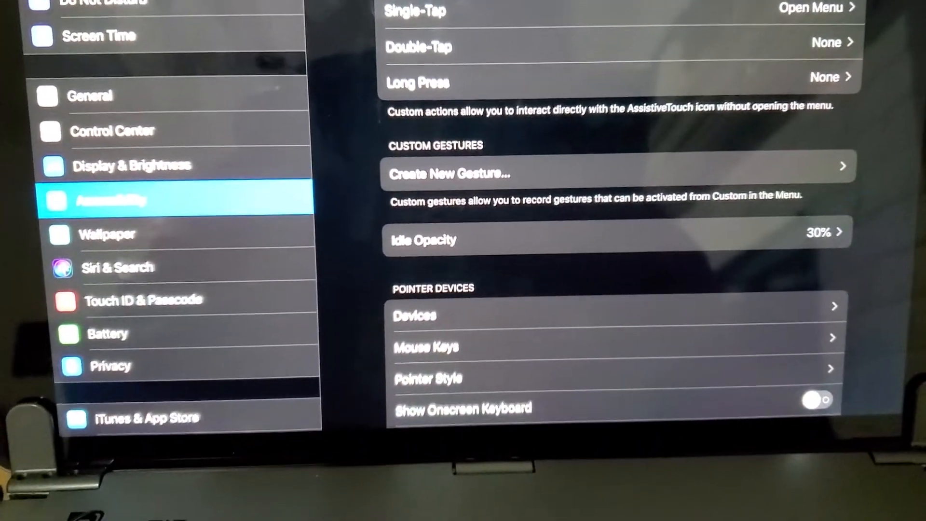
pyautogui.scroll(-3)
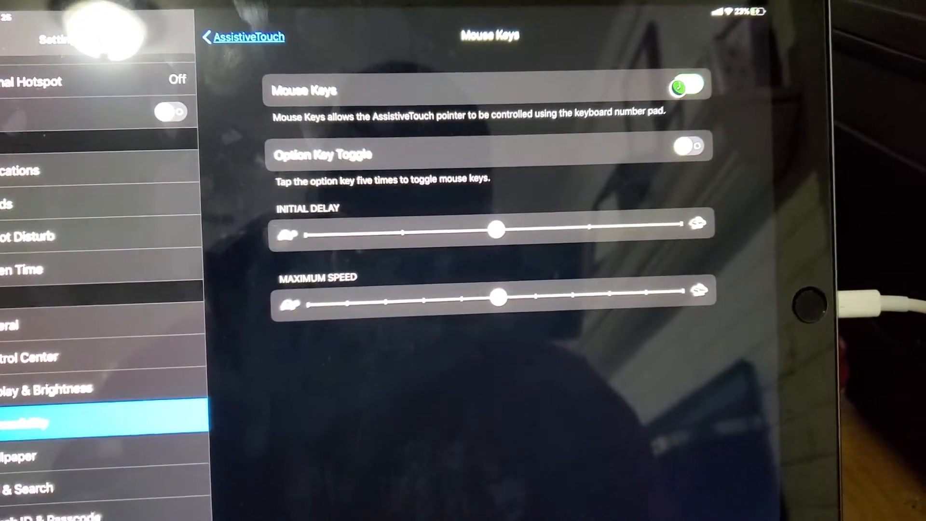
pyautogui.click(687, 86)
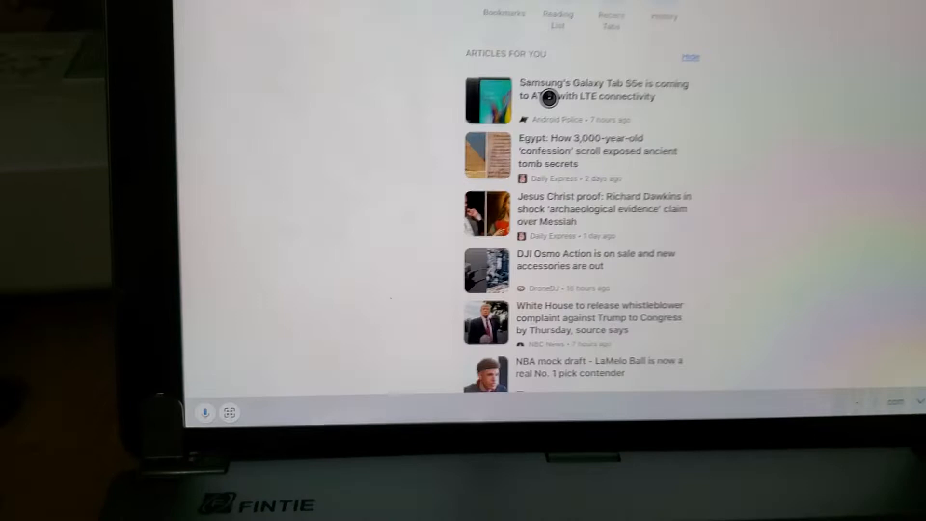
# - Type 'find' in Chrome's address bar to confirm the keyboard works and suggestions appear
pyautogui.scroll(3)
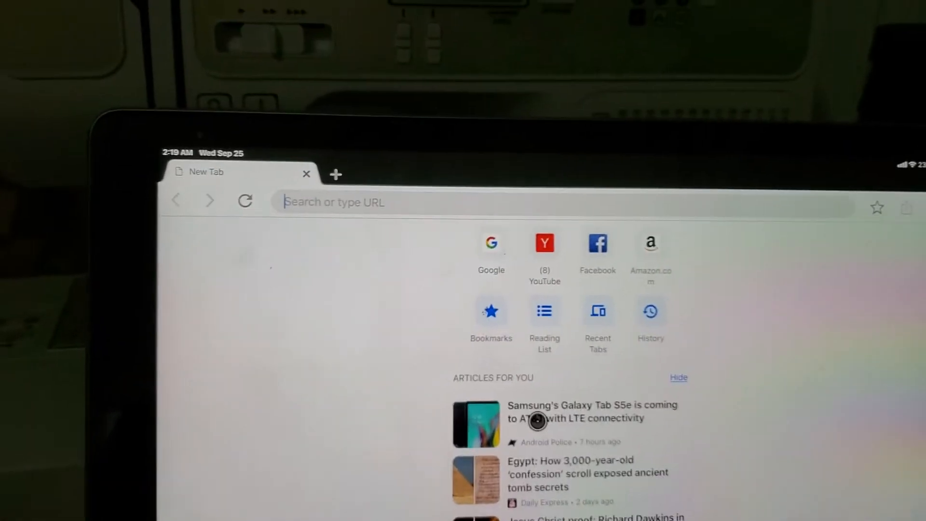
pyautogui.write('iii')
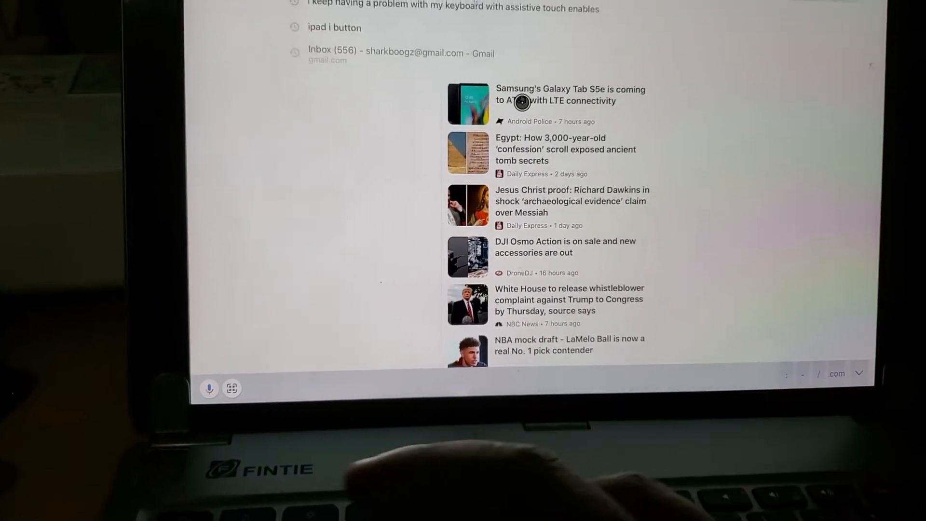
pyautogui.scroll(3)
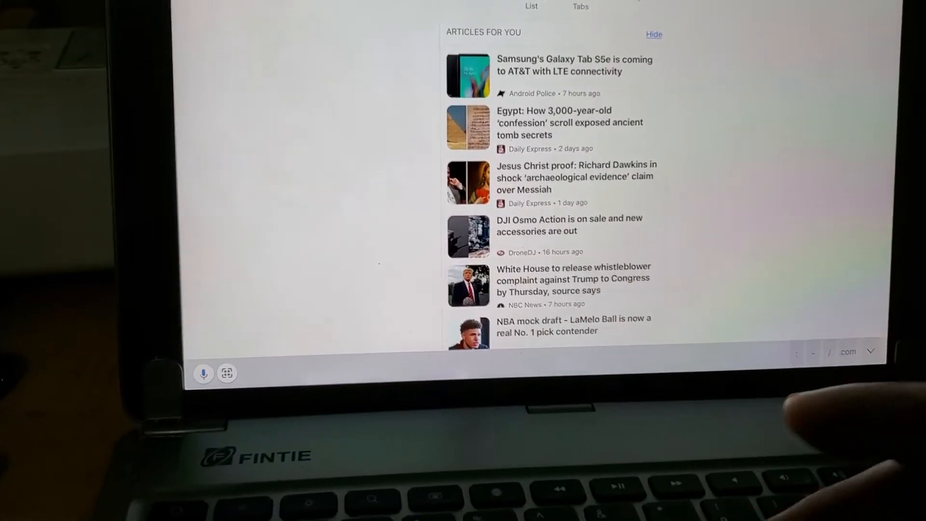
pyautogui.scroll(-3)
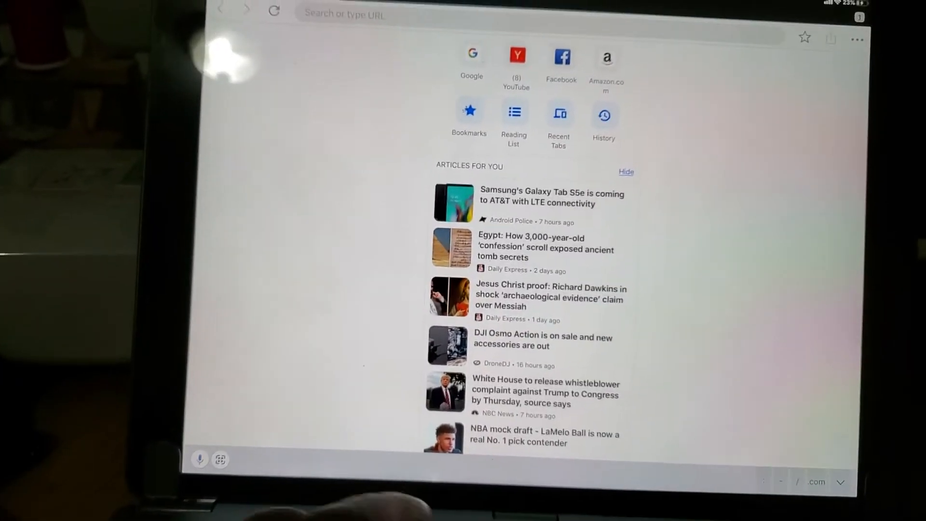
pyautogui.write('find')
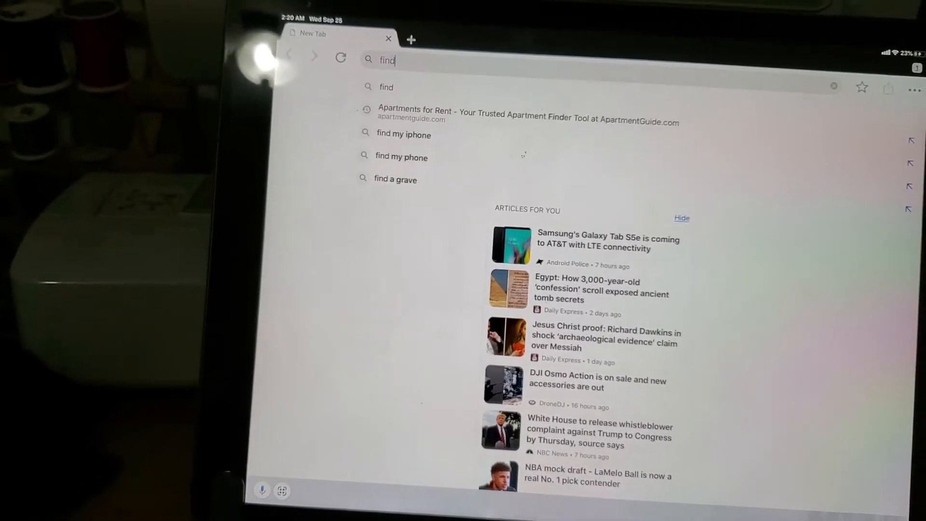